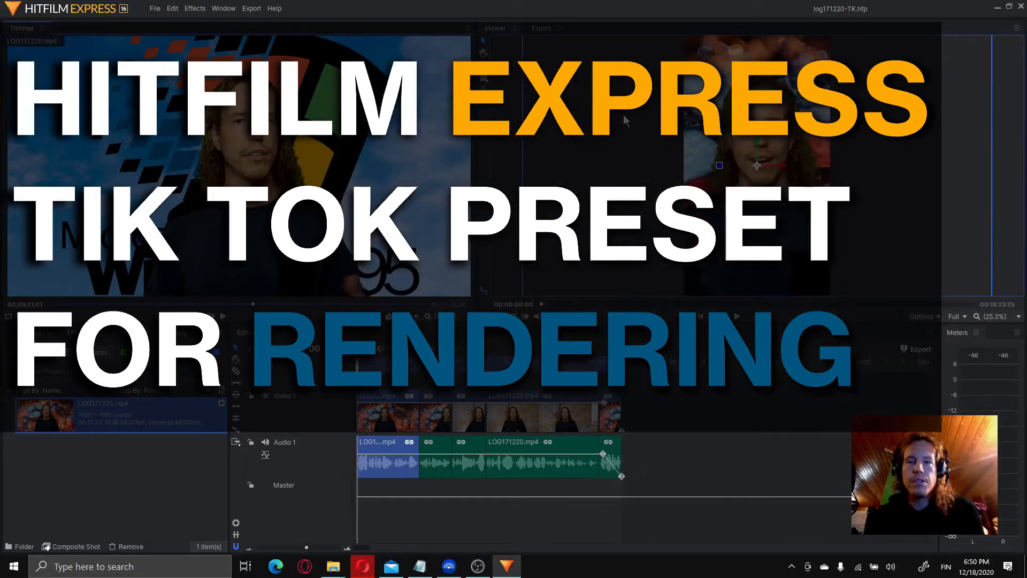
mouse_move(626, 118)
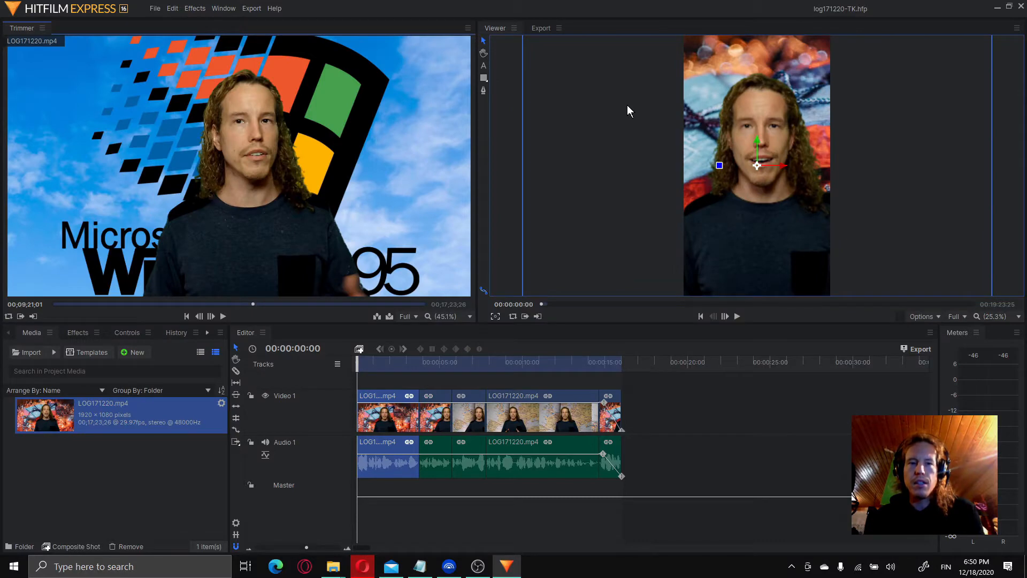
mouse_move(516, 211)
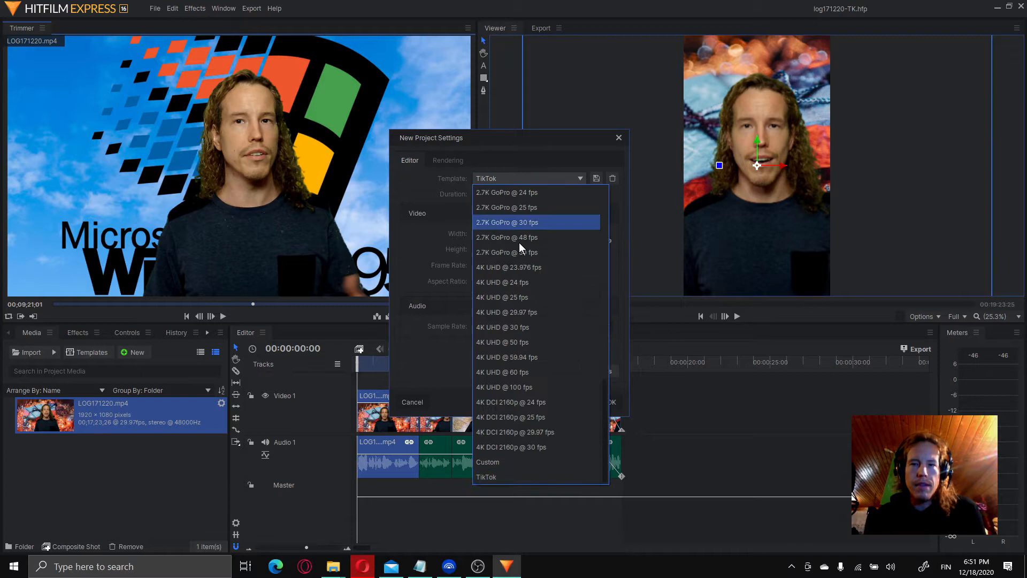
Save the TikTok 1080×1920, 30 fps settings as a template named 'Tik tok'
click(485, 476)
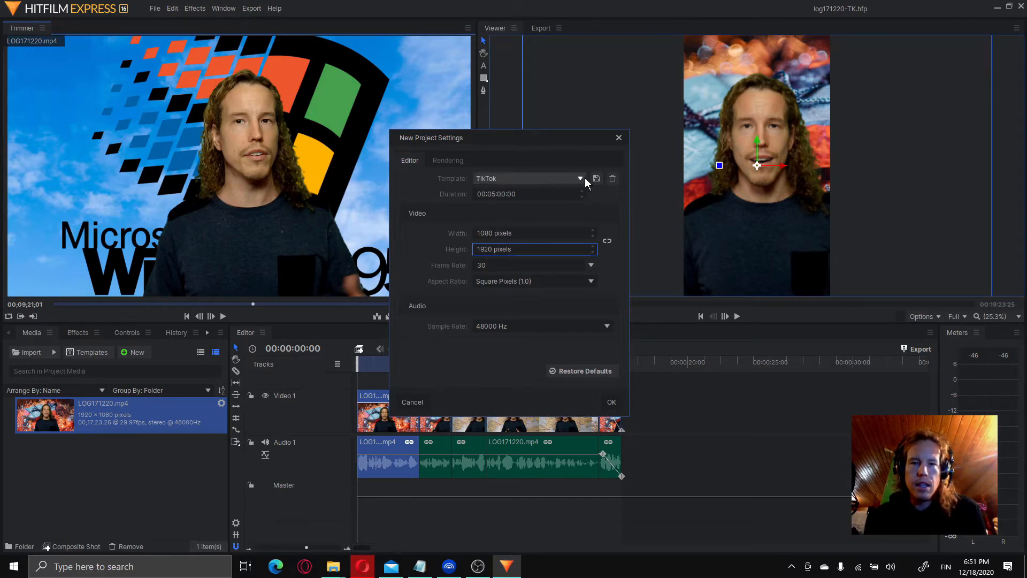
click(596, 178)
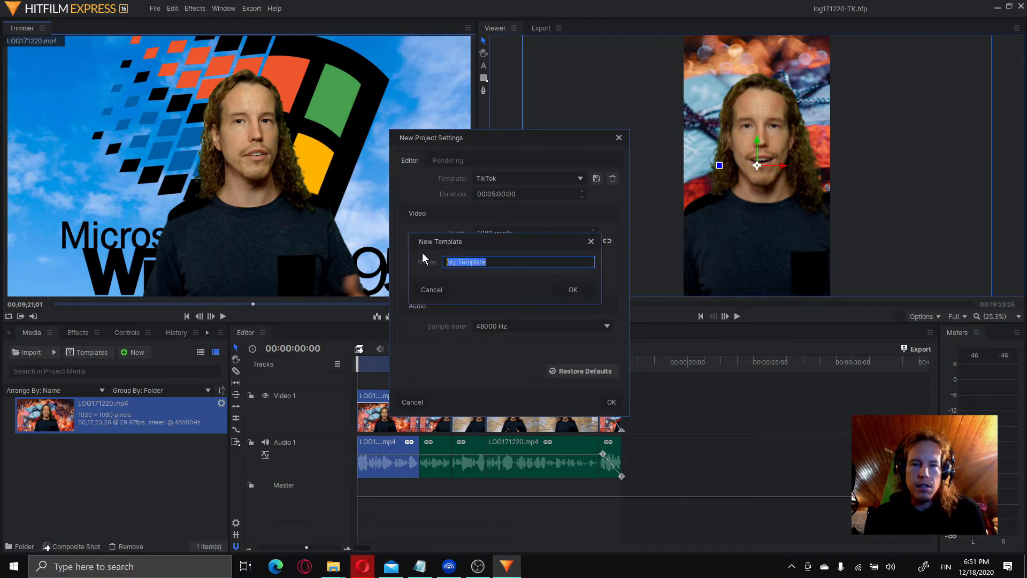
text(Tik tok)
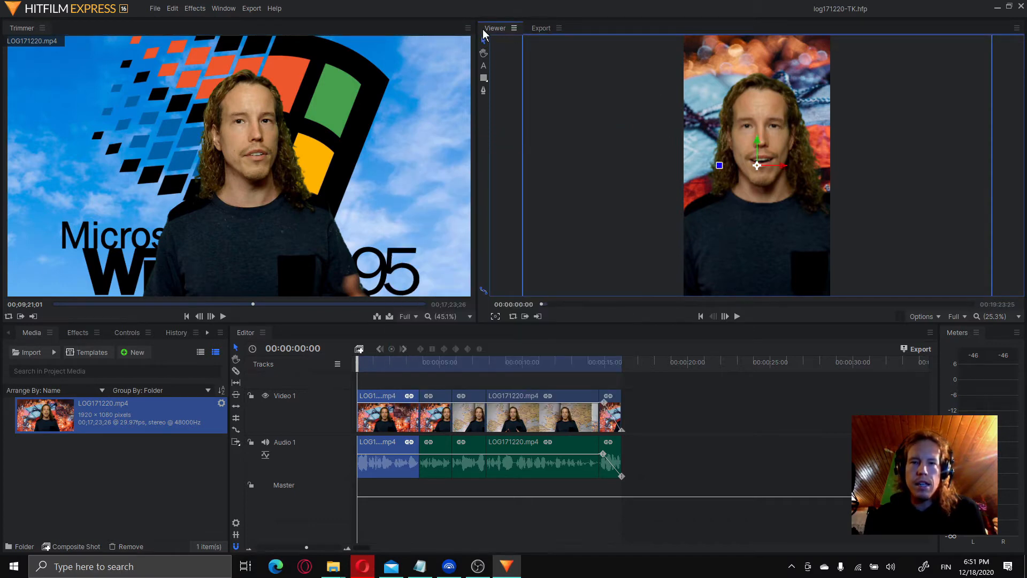
mouse_move(751, 80)
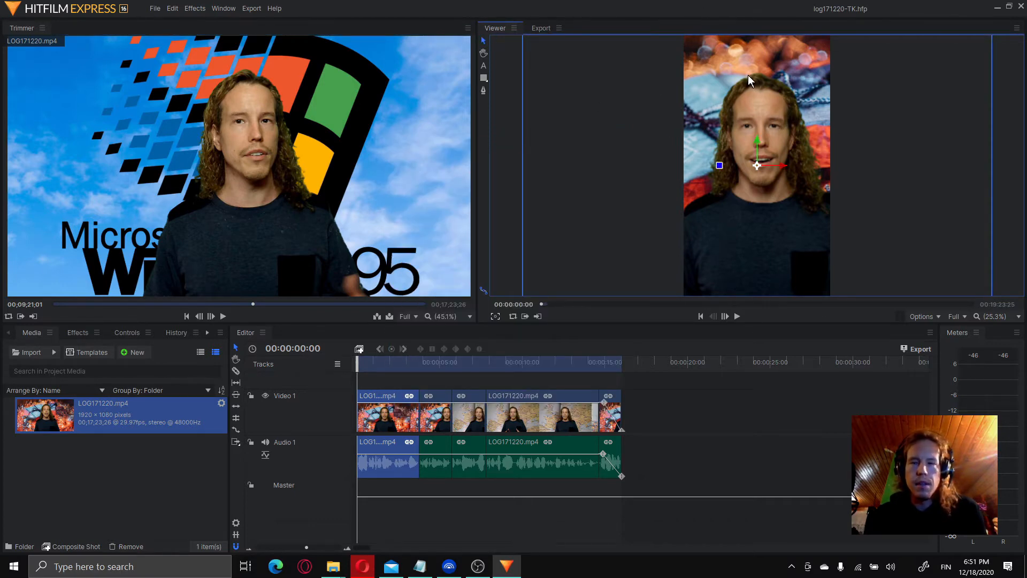
Check the Default Preset list, then show the export queue in place of the viewer
click(919, 348)
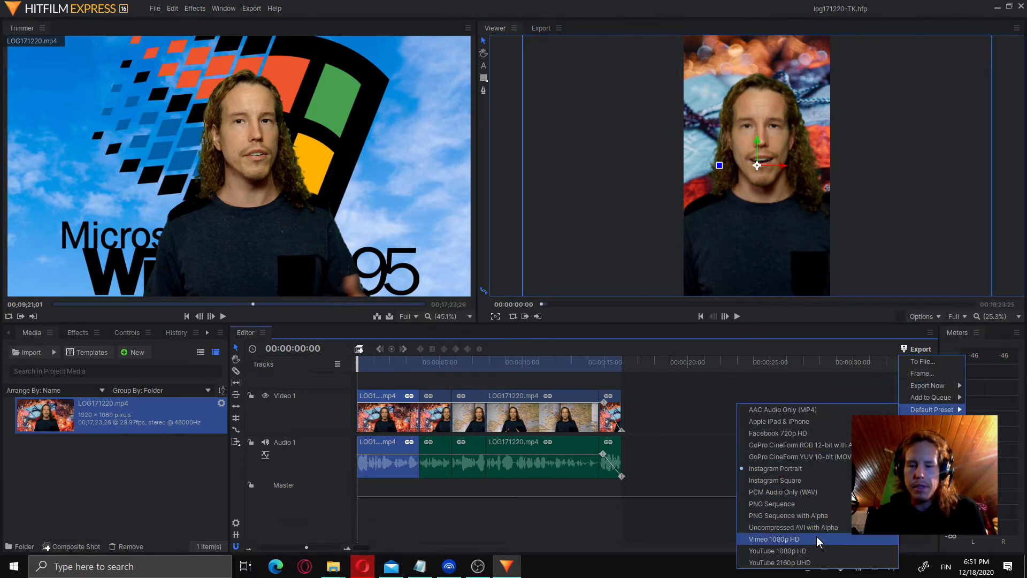
mouse_move(712, 366)
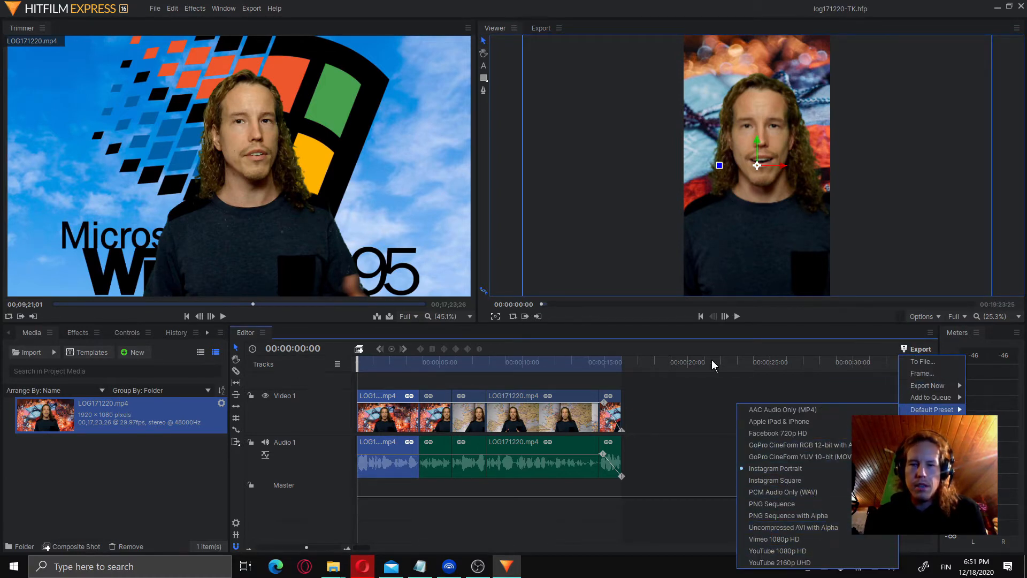
click(497, 156)
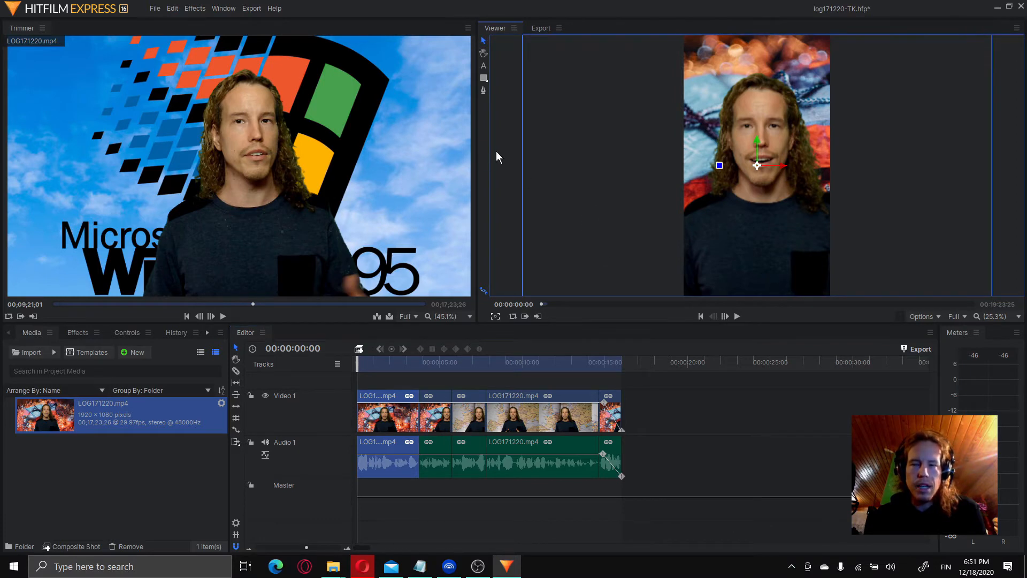
click(540, 28)
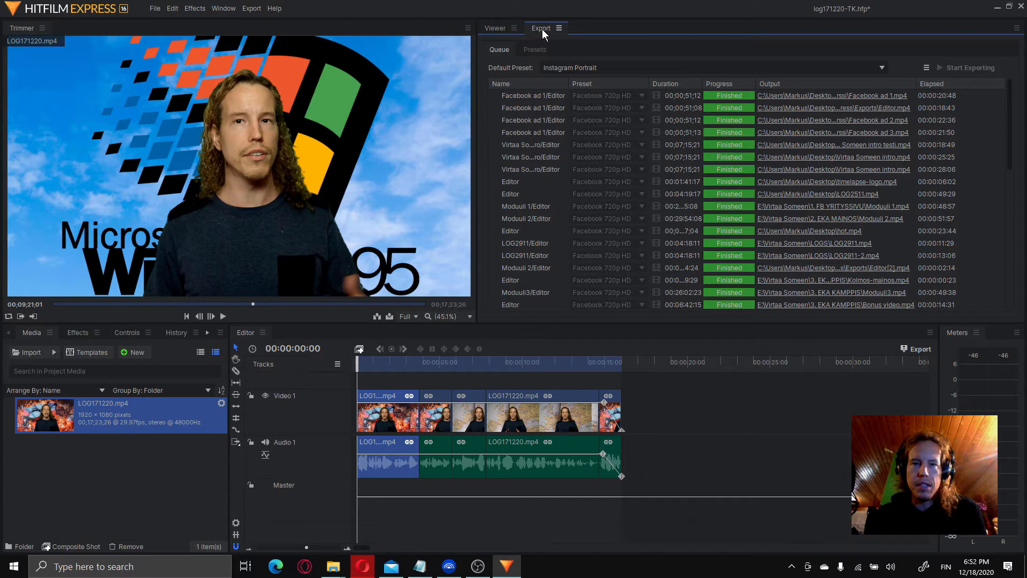
mouse_move(537, 54)
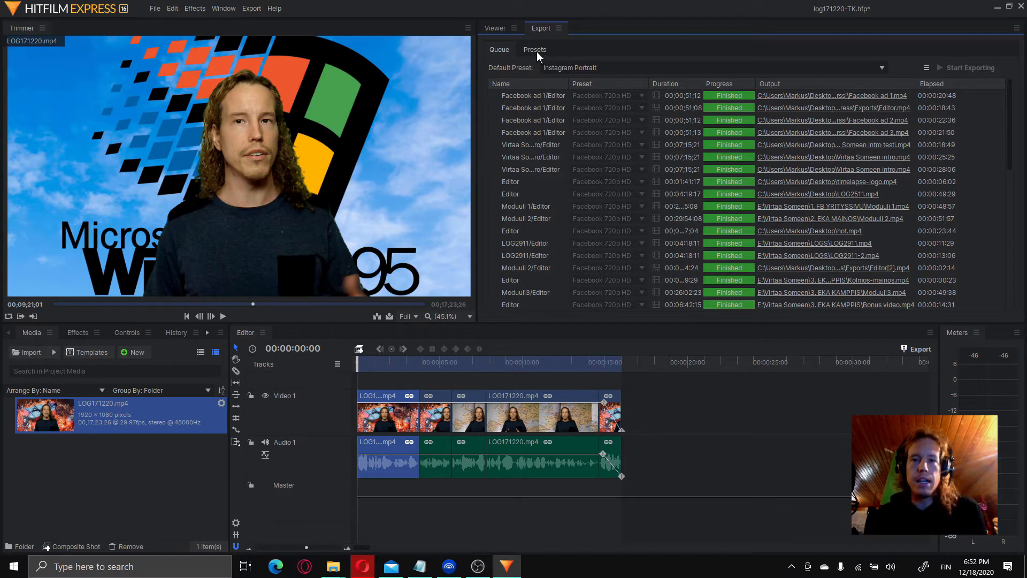
Show the Presets list and begin a new export preset with format choices
click(535, 49)
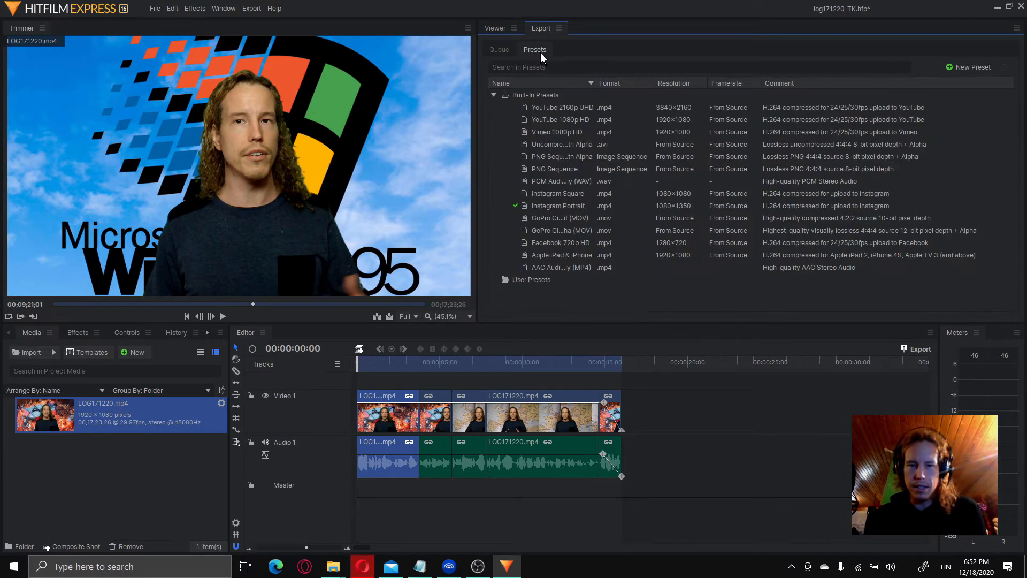
mouse_move(553, 118)
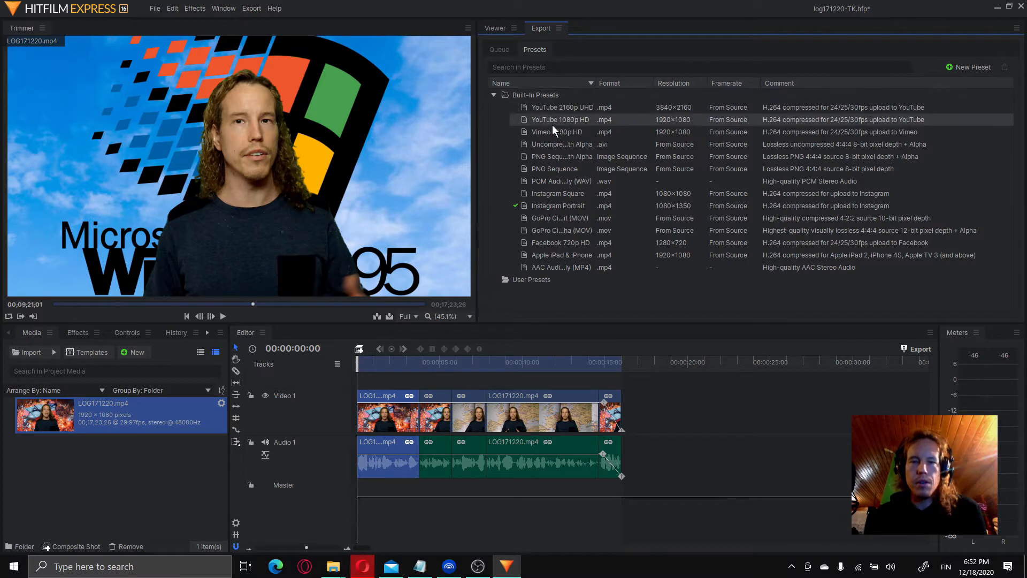
mouse_move(684, 264)
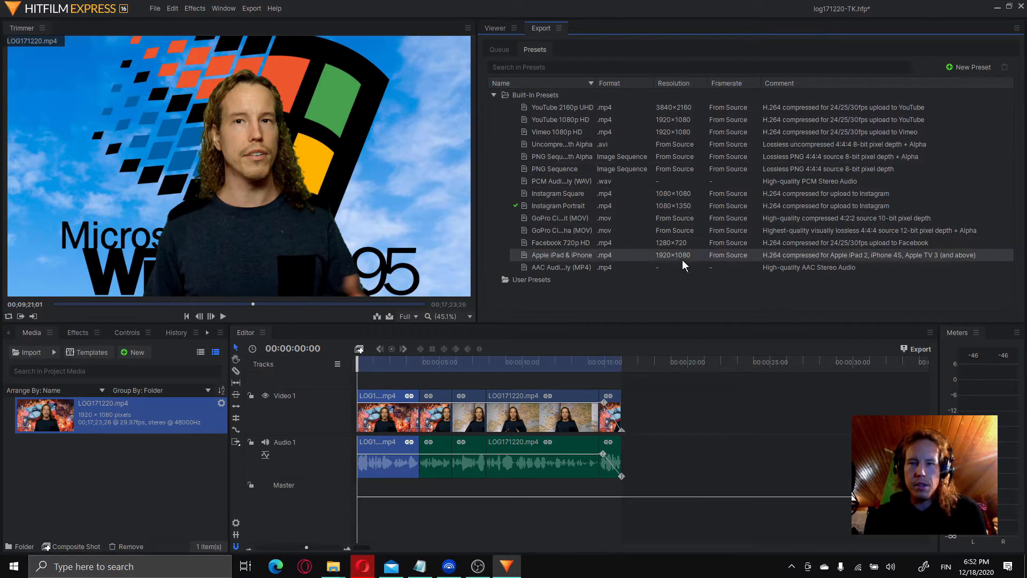
click(972, 66)
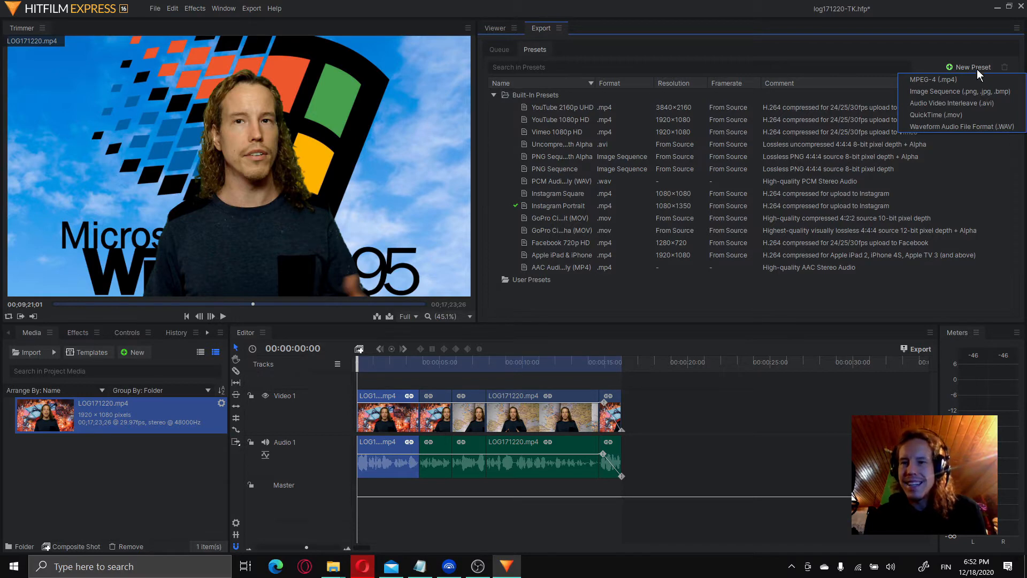
mouse_move(932, 79)
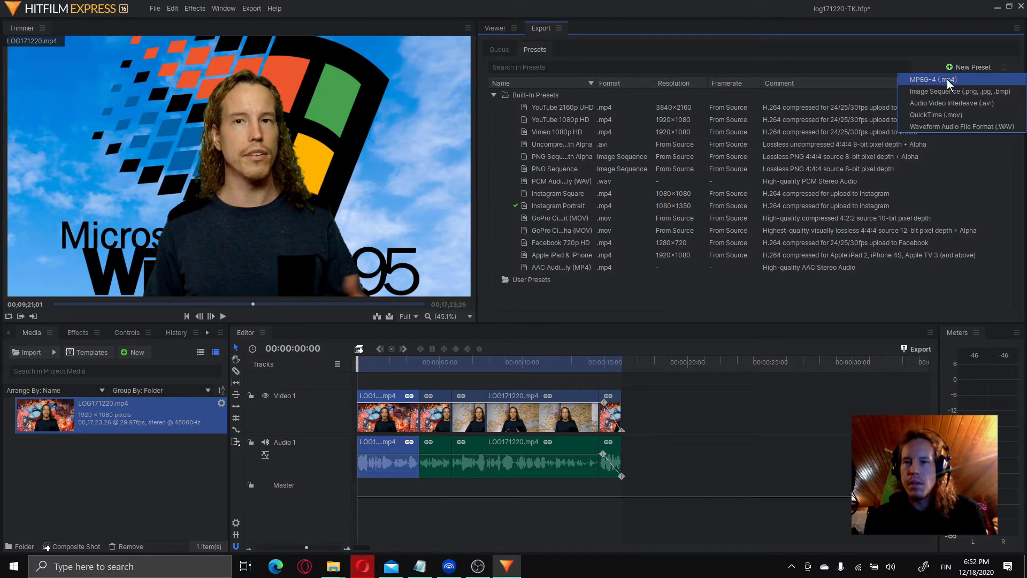
Create an MPEG-4 preset named 'Tik Tok render' with dimensions From Source
click(931, 79)
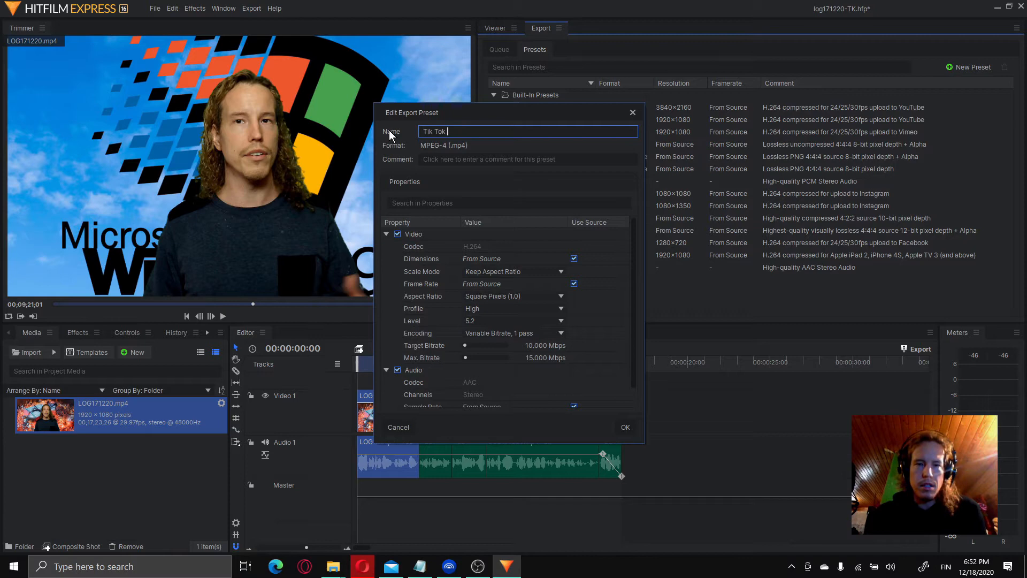
text(render)
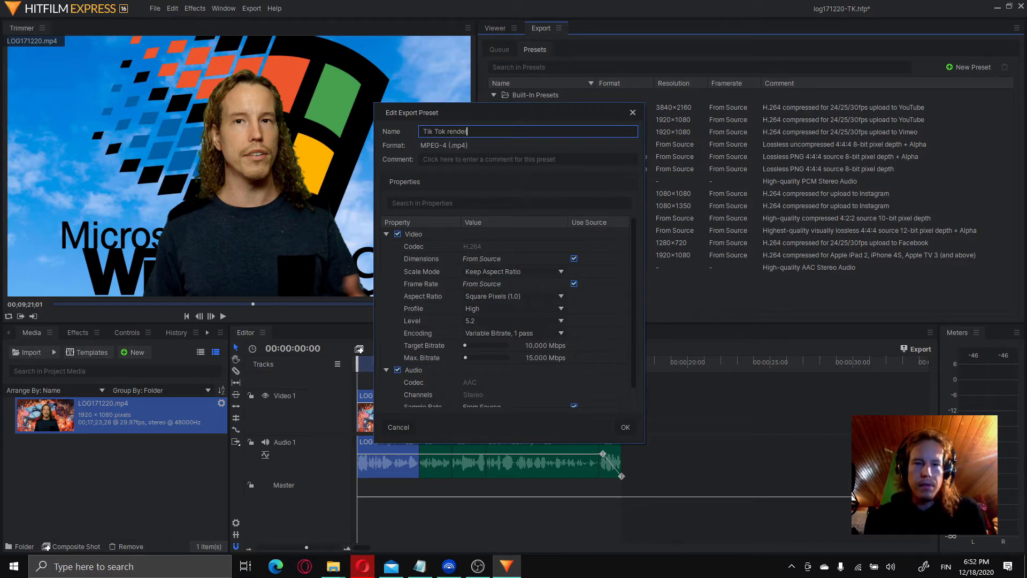
mouse_move(492, 271)
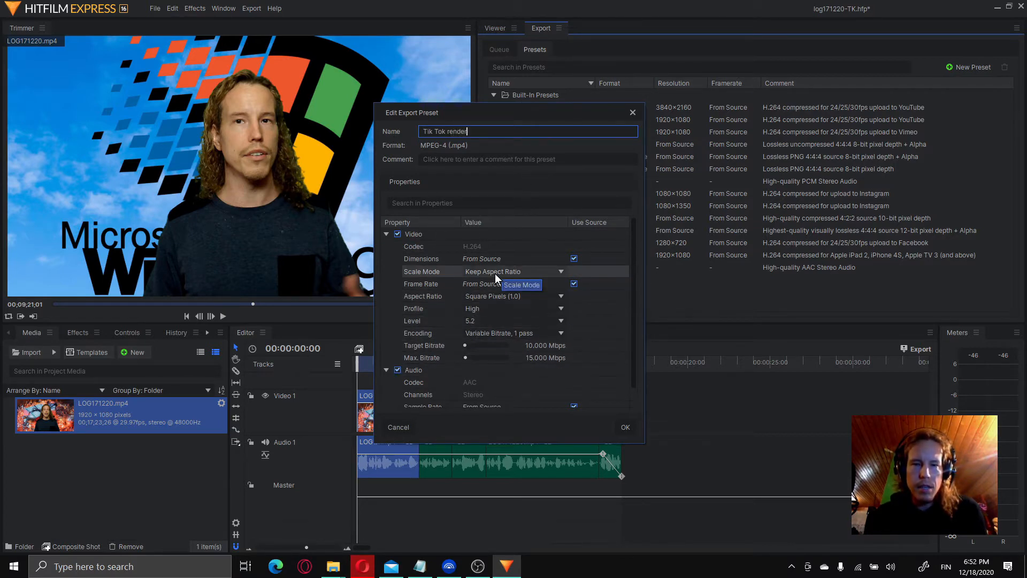
mouse_move(463, 268)
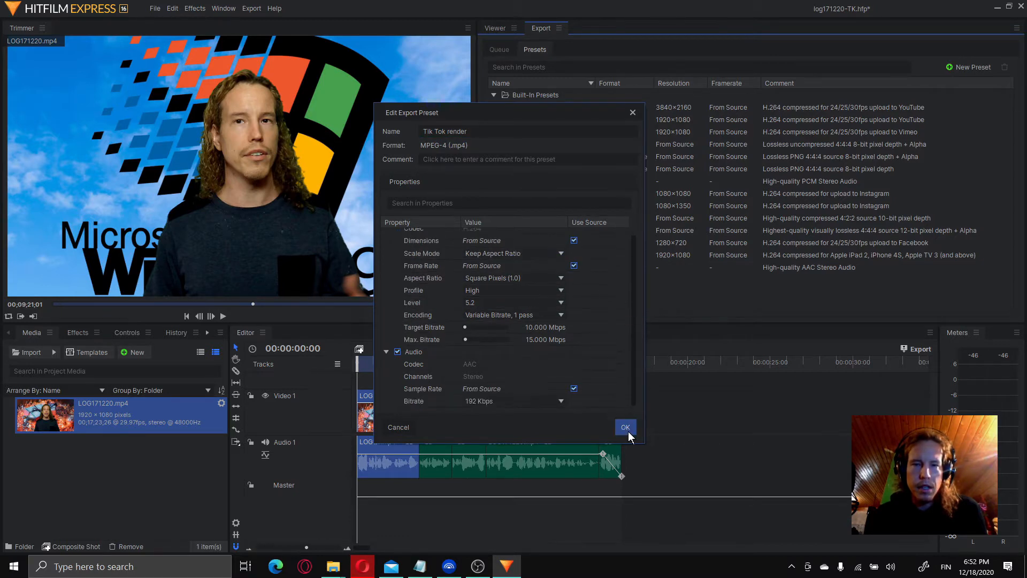
click(623, 426)
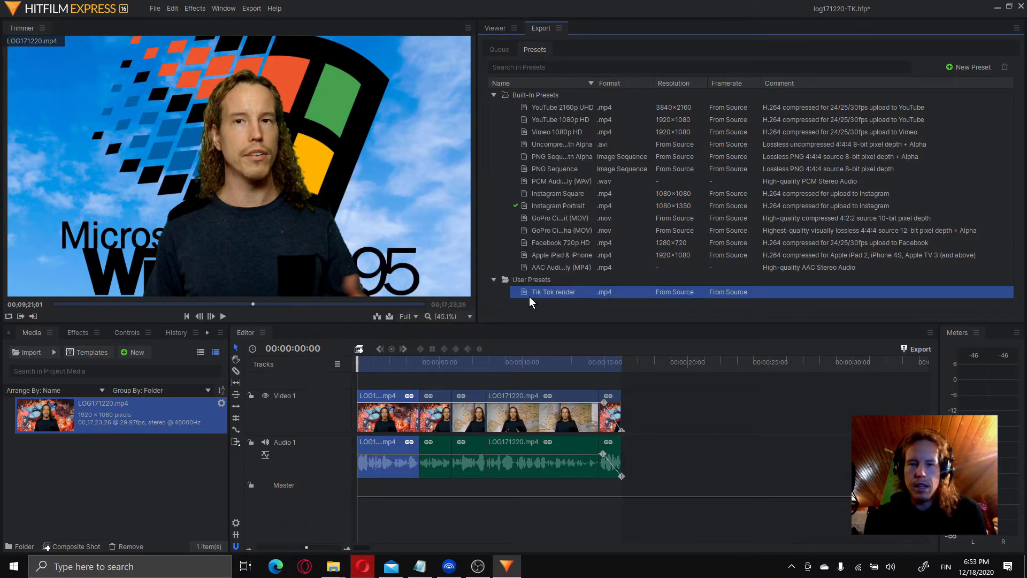
Make 'Tik Tok render' the default preset and export the timeline To File
click(918, 349)
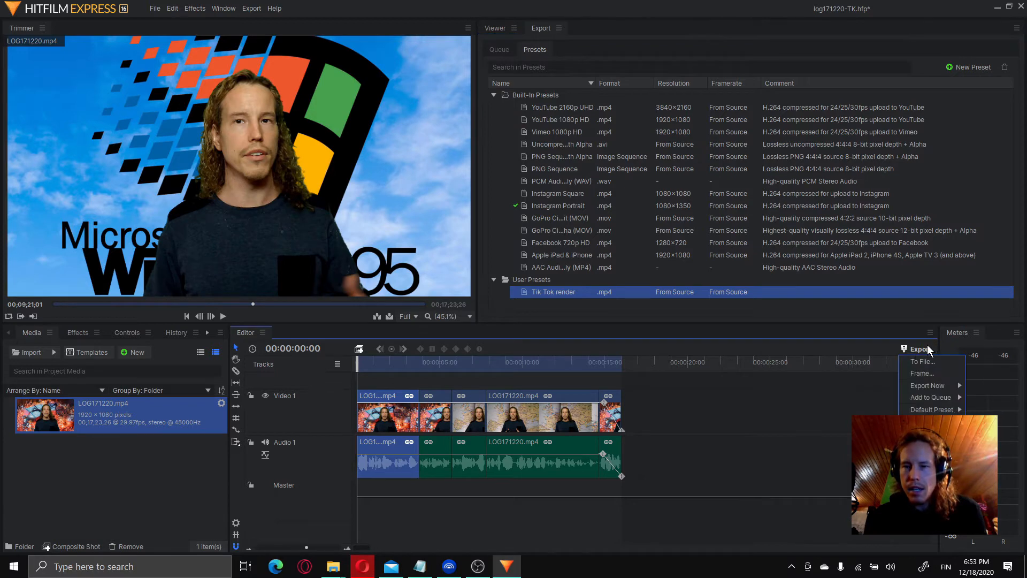
click(930, 408)
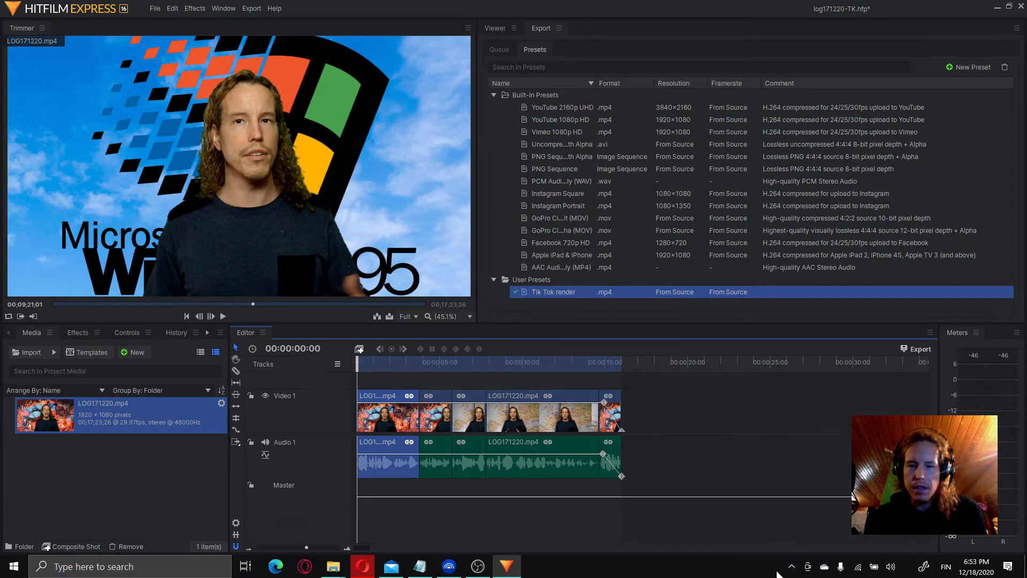
click(917, 349)
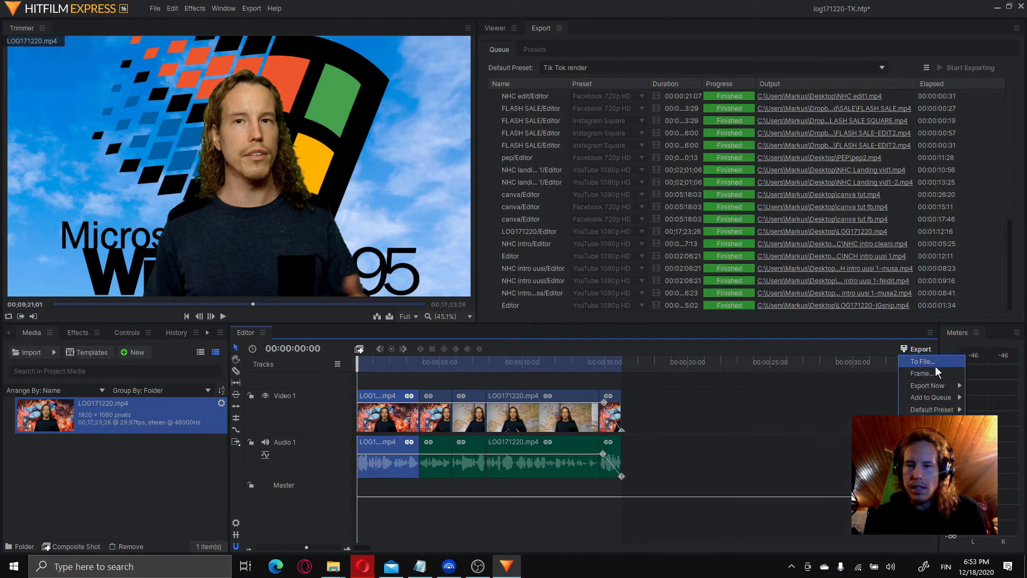
click(921, 360)
text(TK)
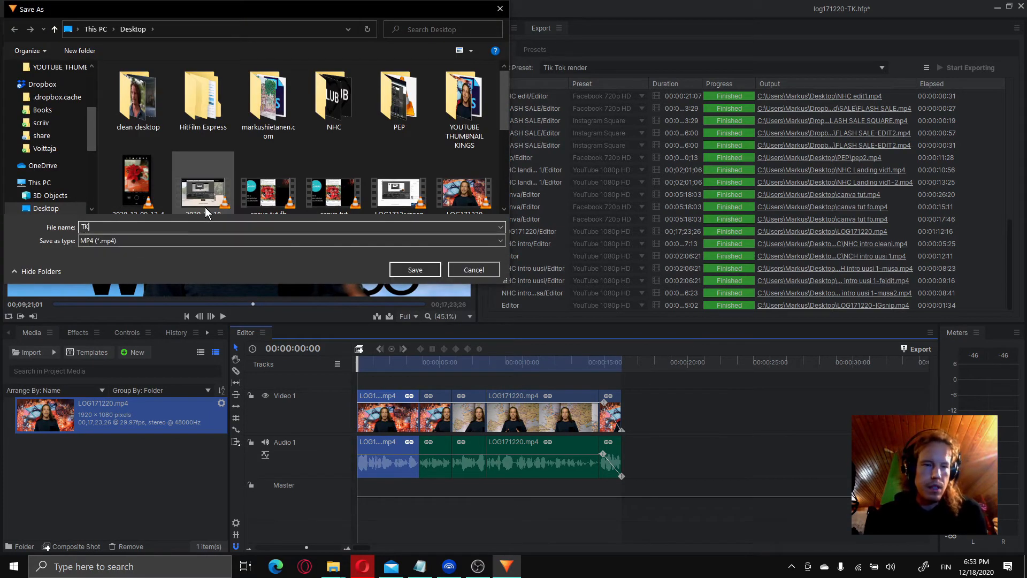
Save the render to the Desktop, starting the 1080×1920 export in the queue
click(414, 270)
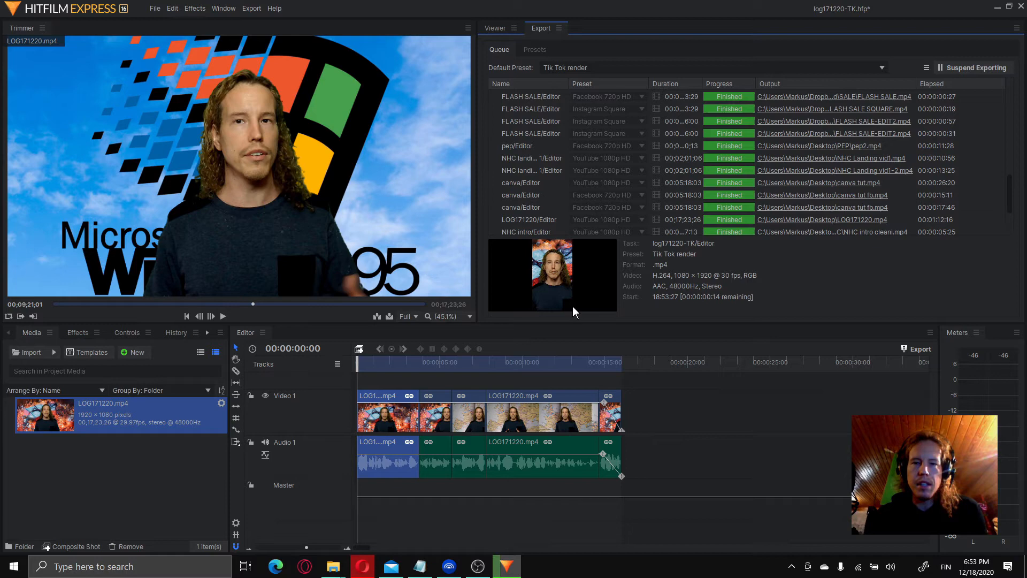
Scroll the queue while the export finishes as TIK TOK RENDER.mp4
scroll(down, 3)
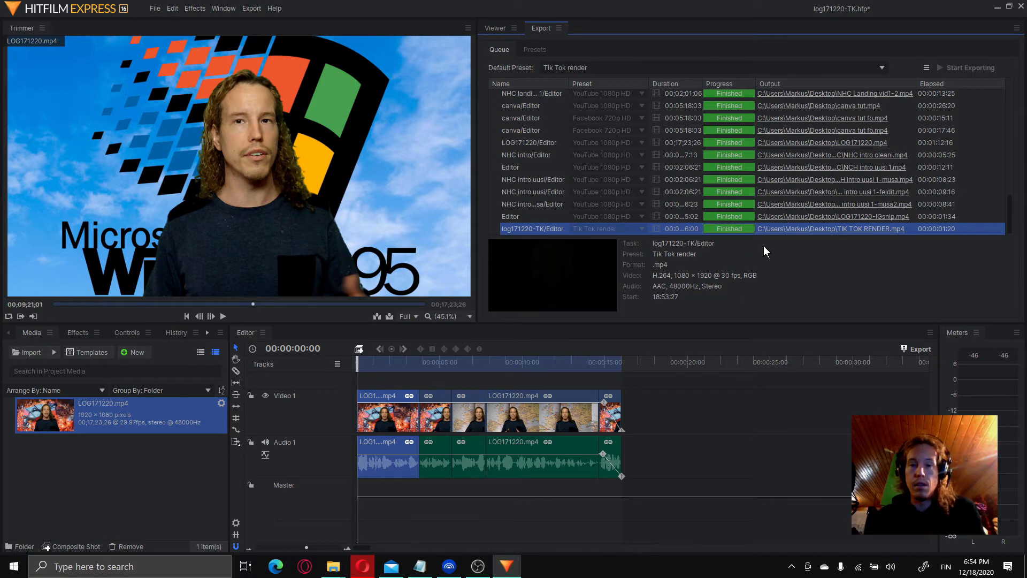
mouse_move(658, 255)
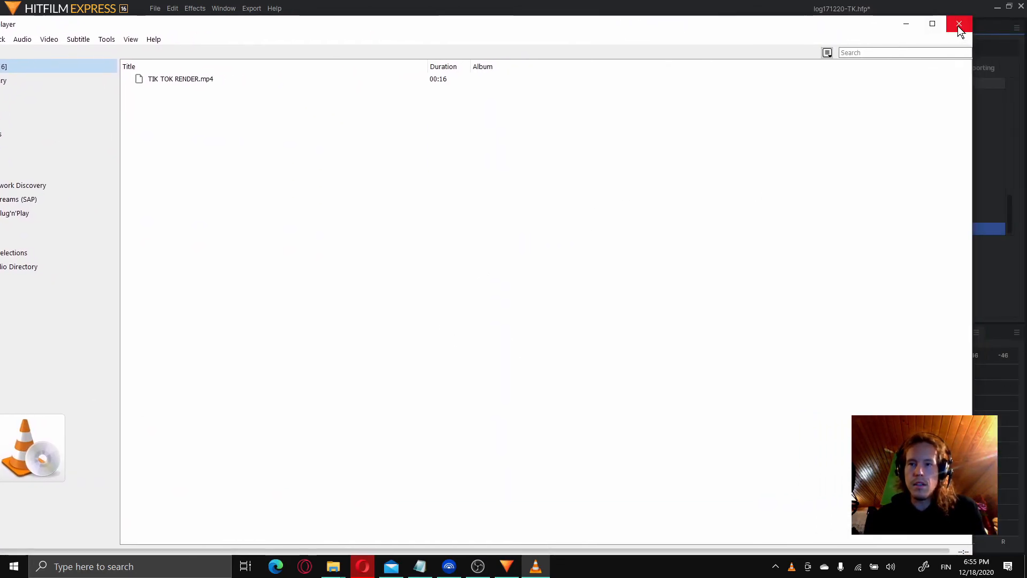
Close VLC after checking the 16-second TIK TOK RENDER.mp4 clip
click(958, 24)
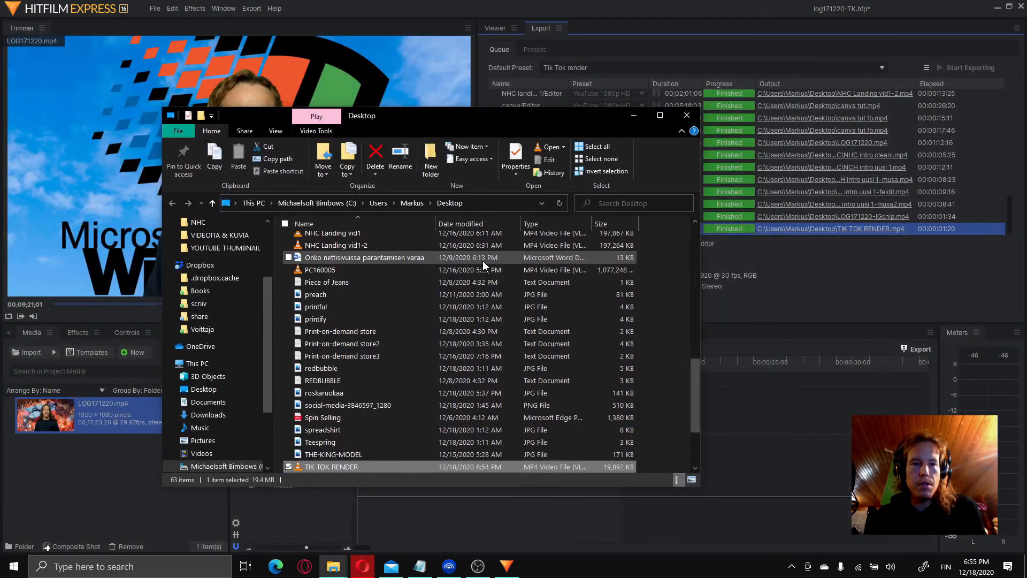
click(315, 307)
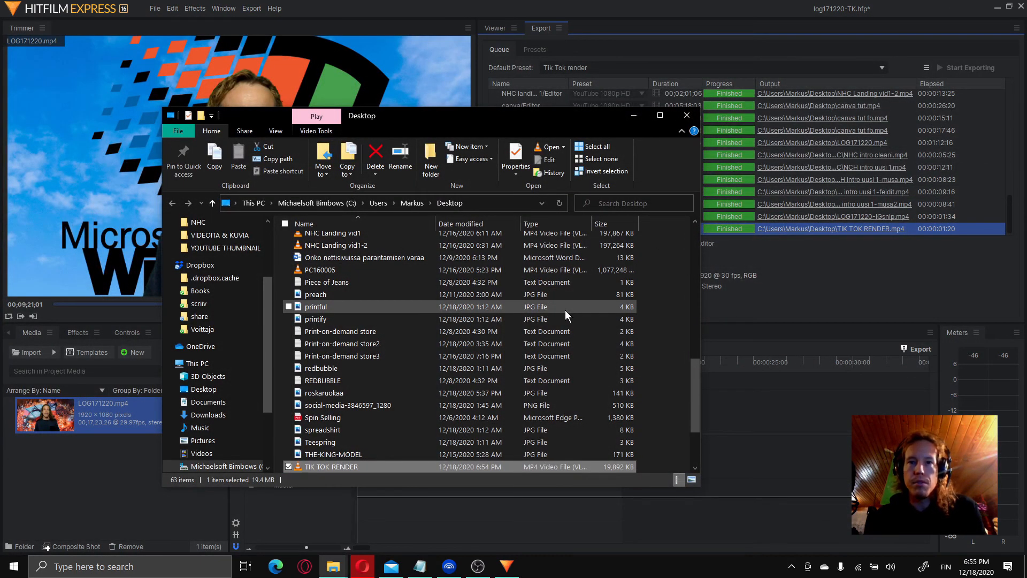
click(341, 343)
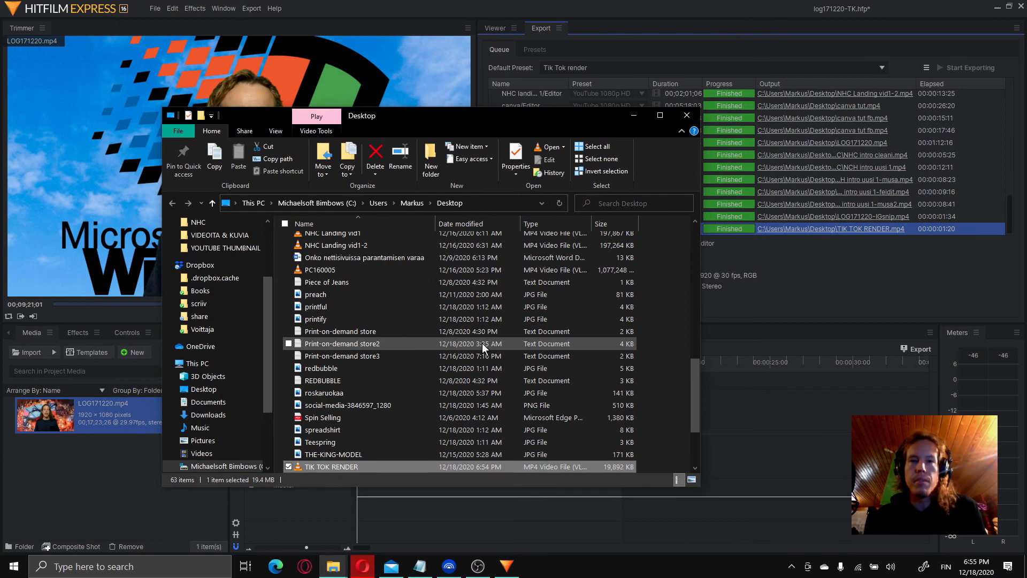